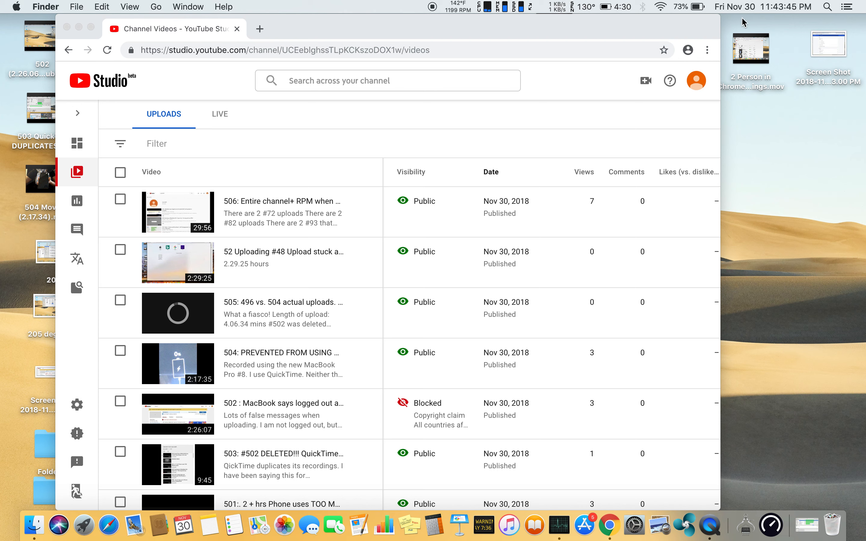
{"action": "mouse_move", "coordinate": [212, 36]}
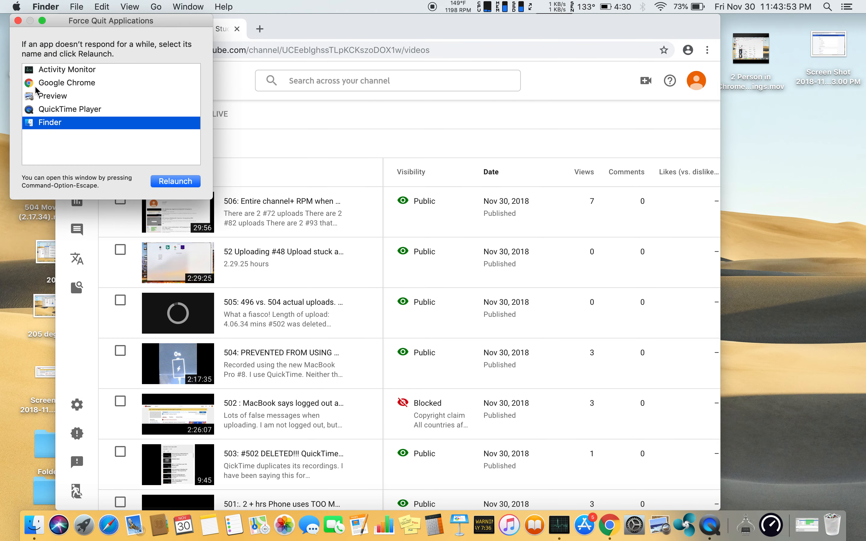
{"action": "mouse_move", "coordinate": [145, 23]}
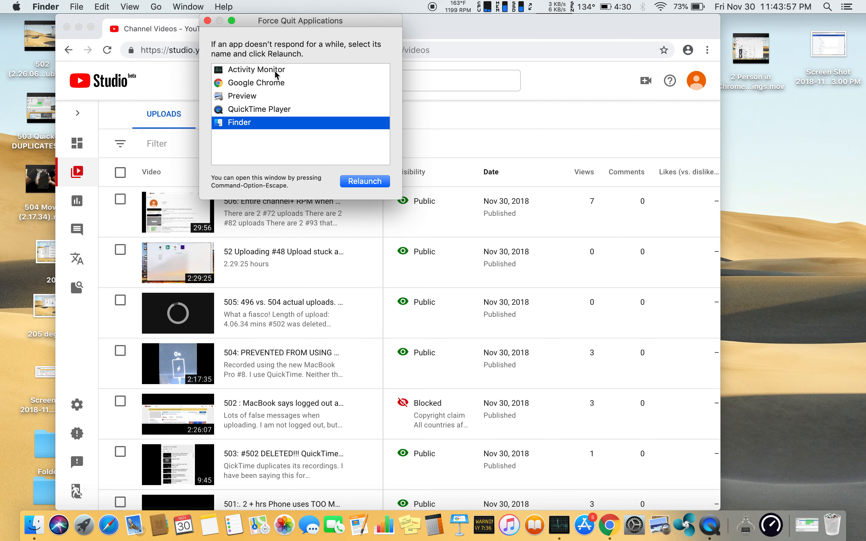
{"action": "mouse_move", "coordinate": [279, 87]}
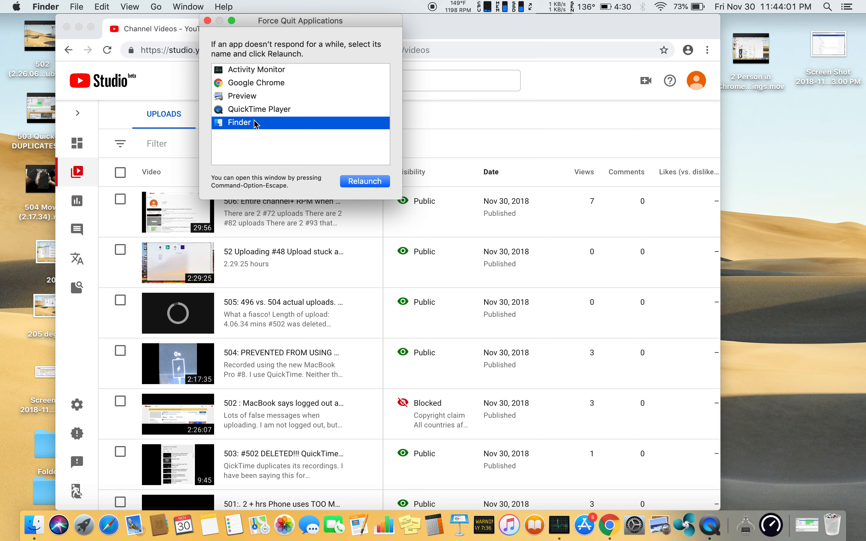
{"action": "mouse_move", "coordinate": [771, 411]}
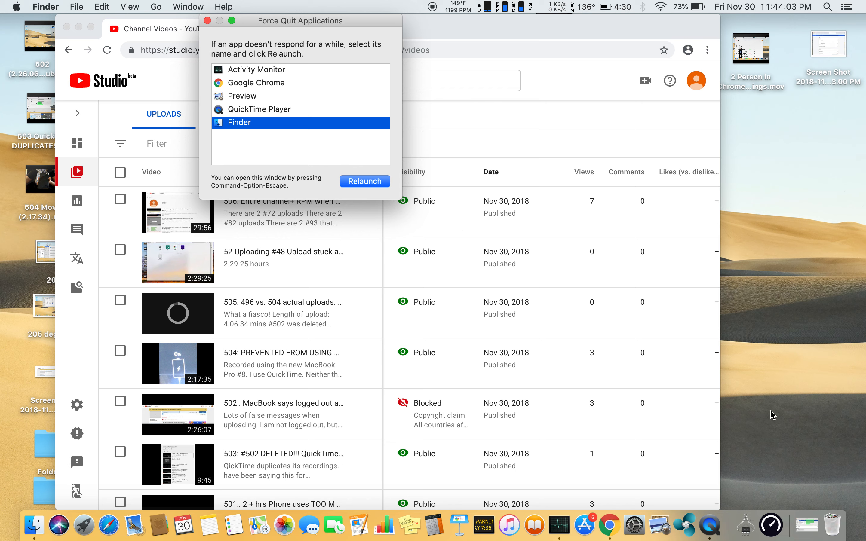
{"action": "mouse_move", "coordinate": [684, 526]}
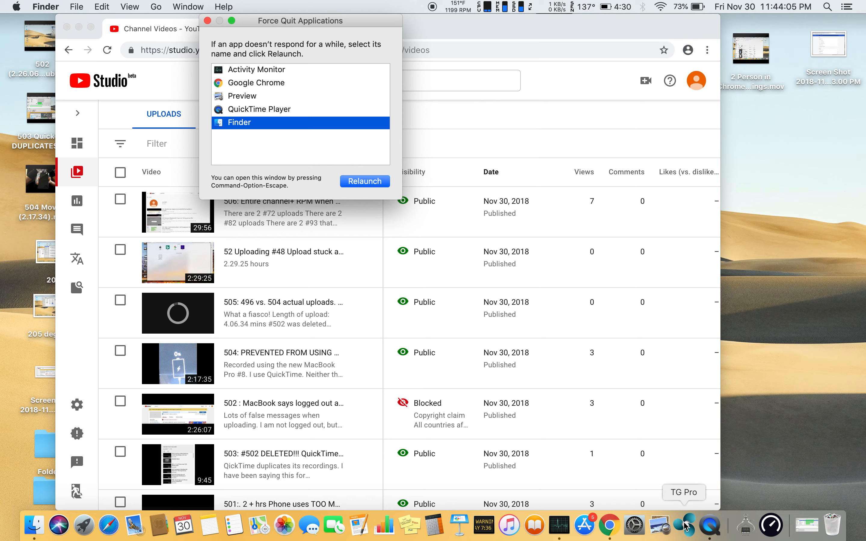
{"action": "mouse_move", "coordinate": [486, 127]}
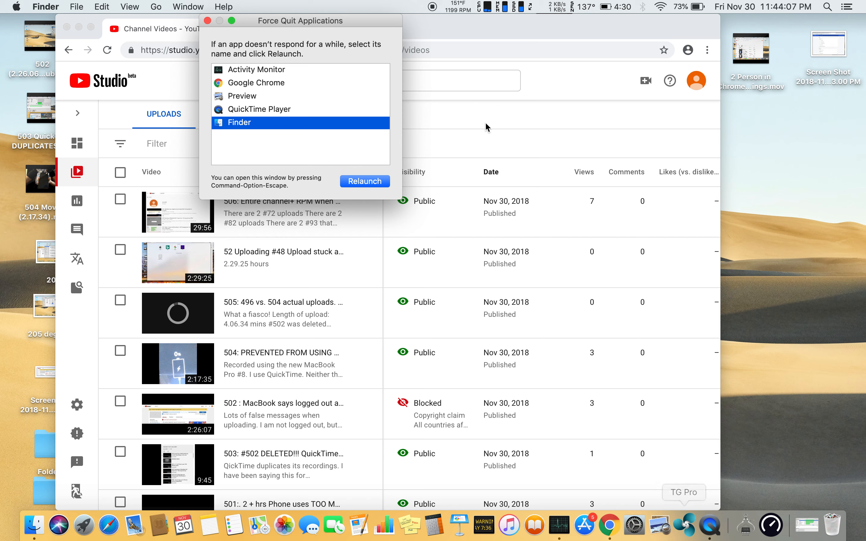
{"action": "left_click", "coordinate": [458, 7]}
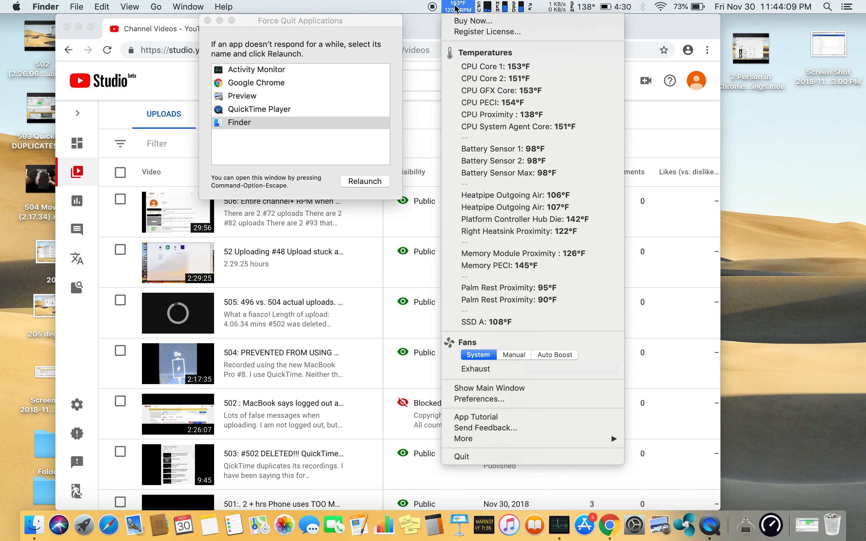
{"action": "mouse_move", "coordinate": [473, 403]}
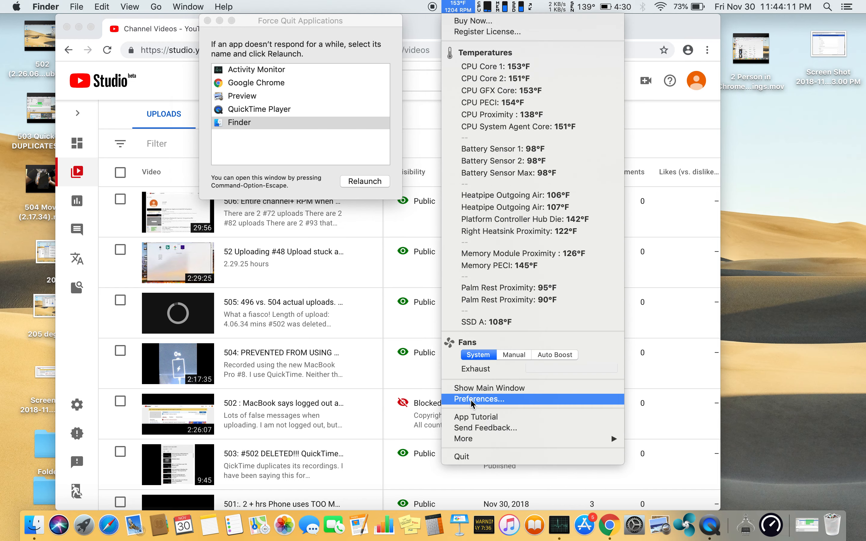
{"action": "left_click", "coordinate": [479, 399]}
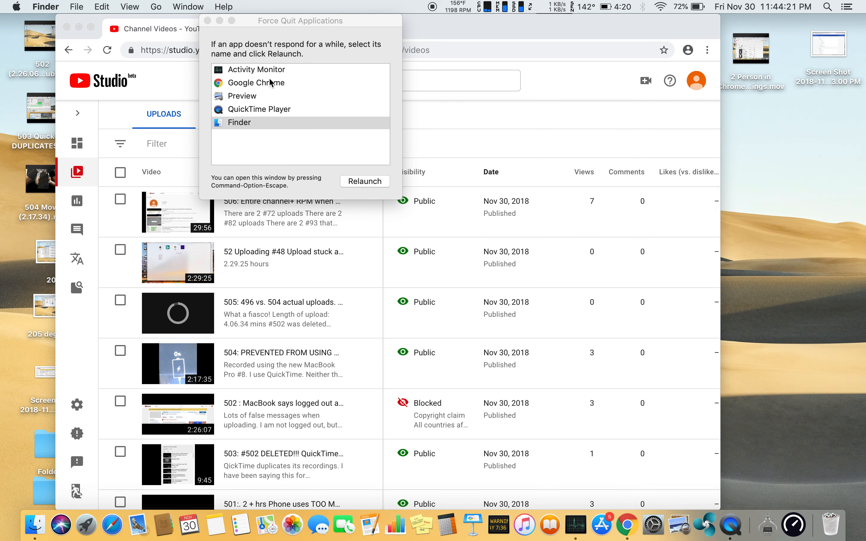
{"action": "mouse_move", "coordinate": [116, 494]}
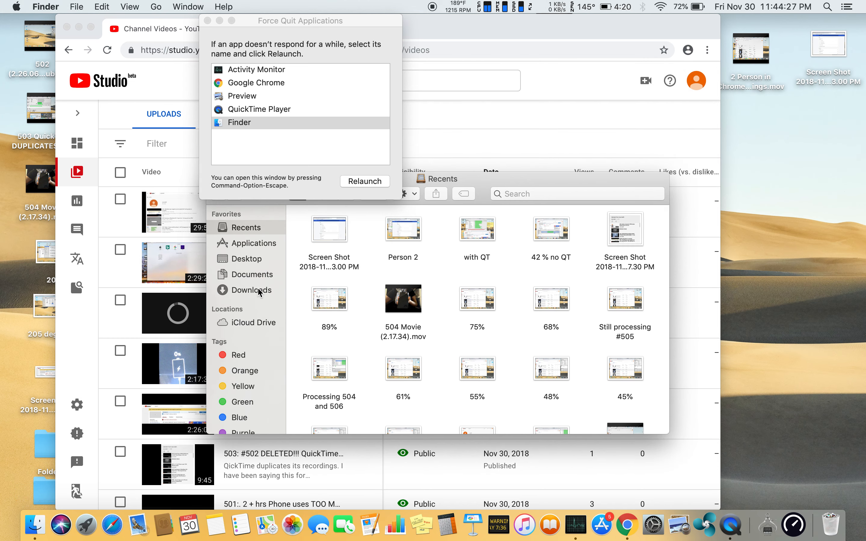
Step: Launch the Fanny app from the Fanny 1.0-4.3 folder inside Downloads
{"action": "left_click", "coordinate": [250, 290]}
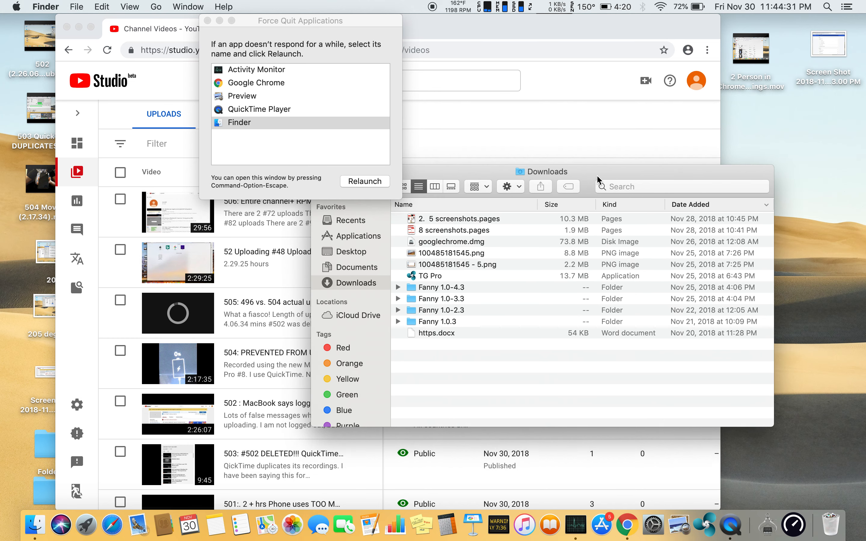
{"action": "left_click", "coordinate": [441, 288]}
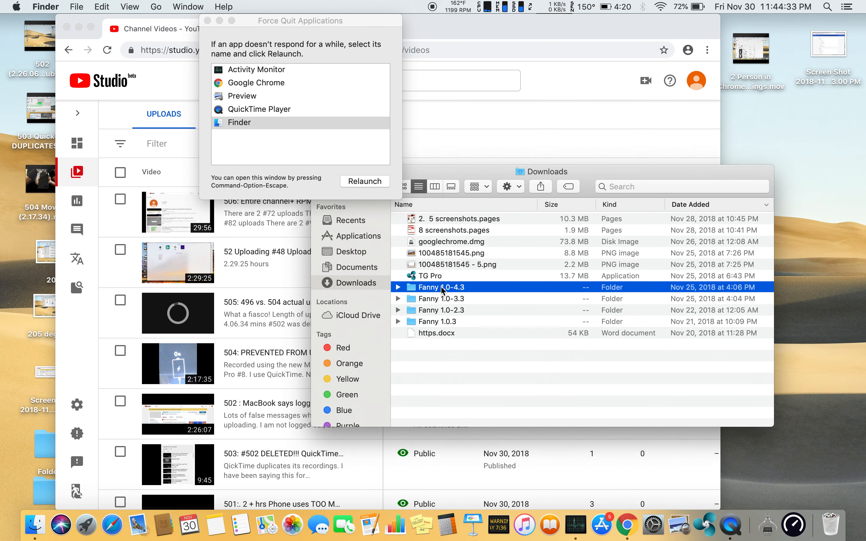
{"action": "double_click", "coordinate": [441, 288]}
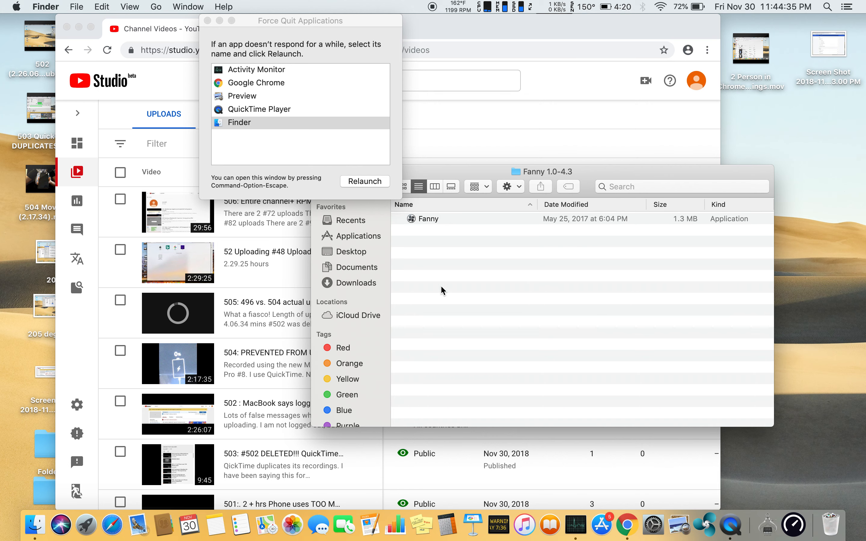
{"action": "mouse_move", "coordinate": [415, 222]}
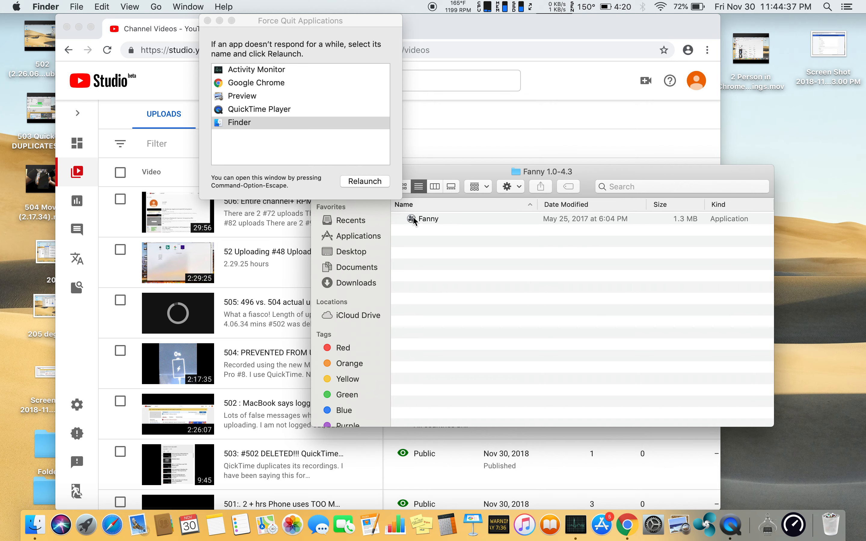
{"action": "left_click", "coordinate": [428, 219]}
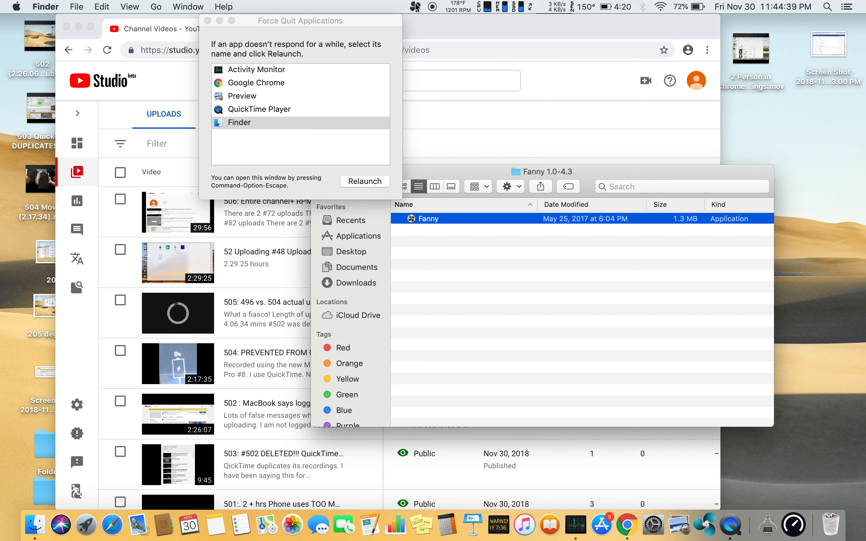
{"action": "left_click", "coordinate": [415, 7]}
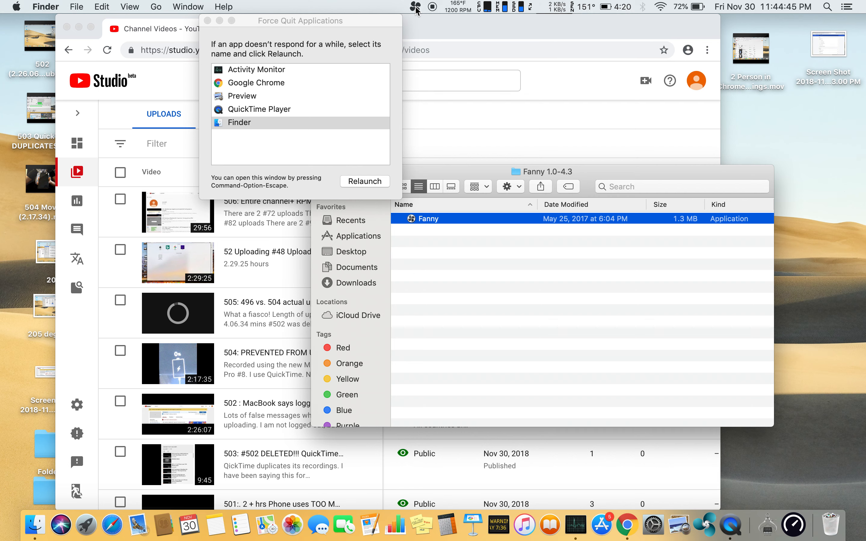
{"action": "mouse_move", "coordinate": [252, 145]}
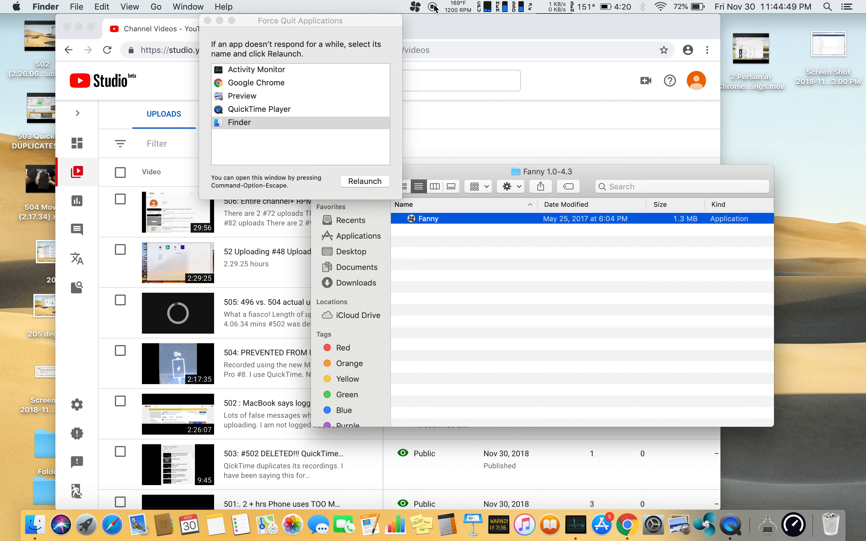
{"action": "mouse_move", "coordinate": [704, 526]}
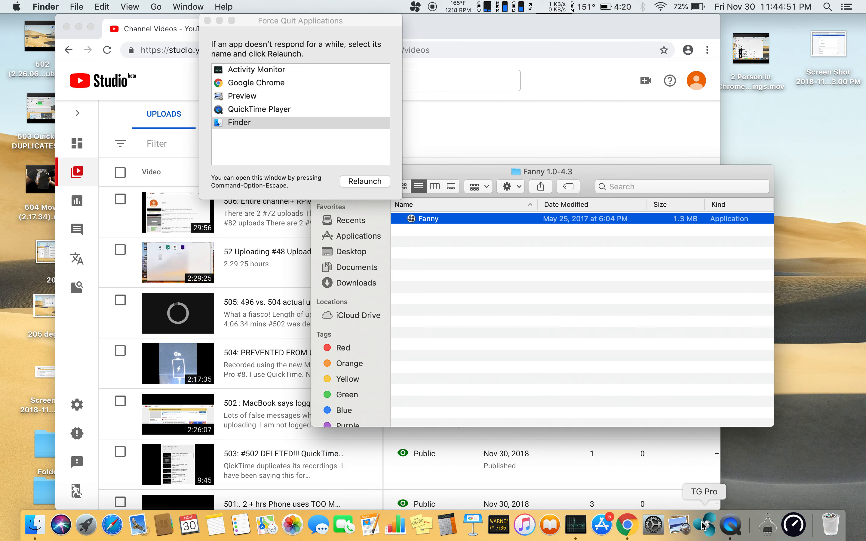
{"action": "left_click", "coordinate": [458, 6]}
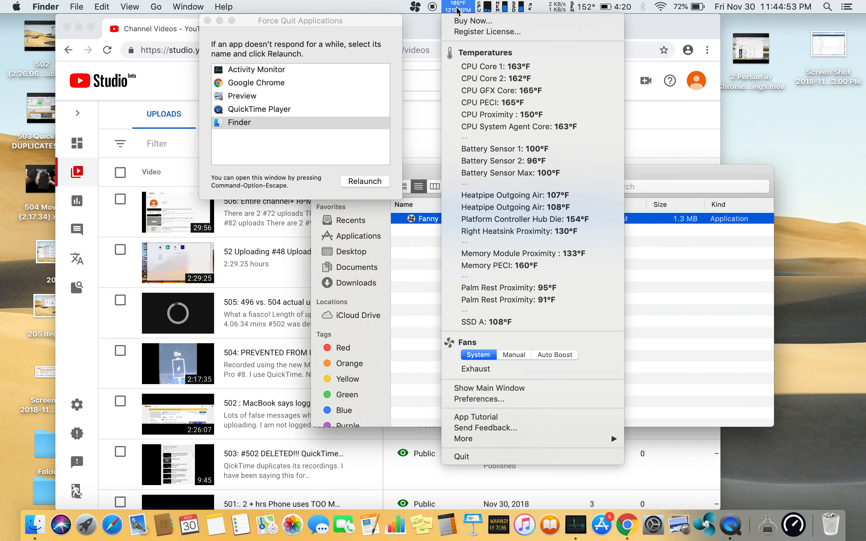
{"action": "mouse_move", "coordinate": [268, 135]}
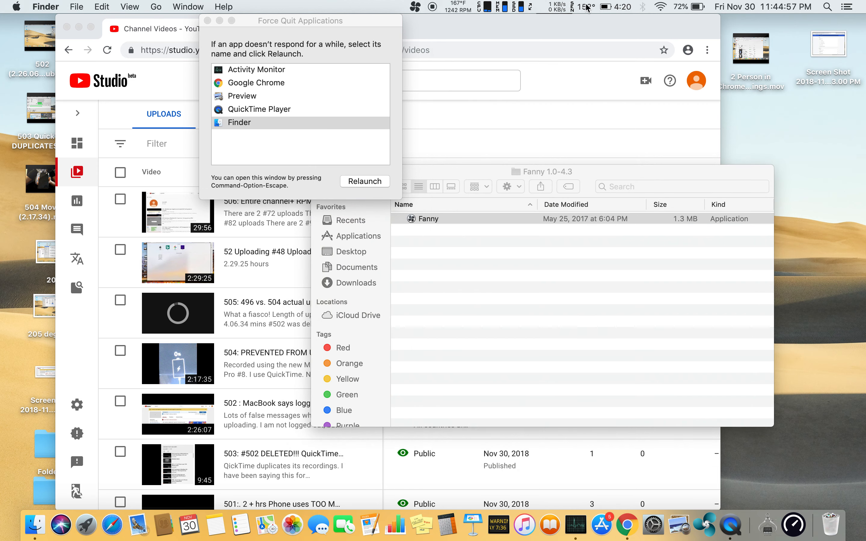
{"action": "left_click", "coordinate": [556, 7]}
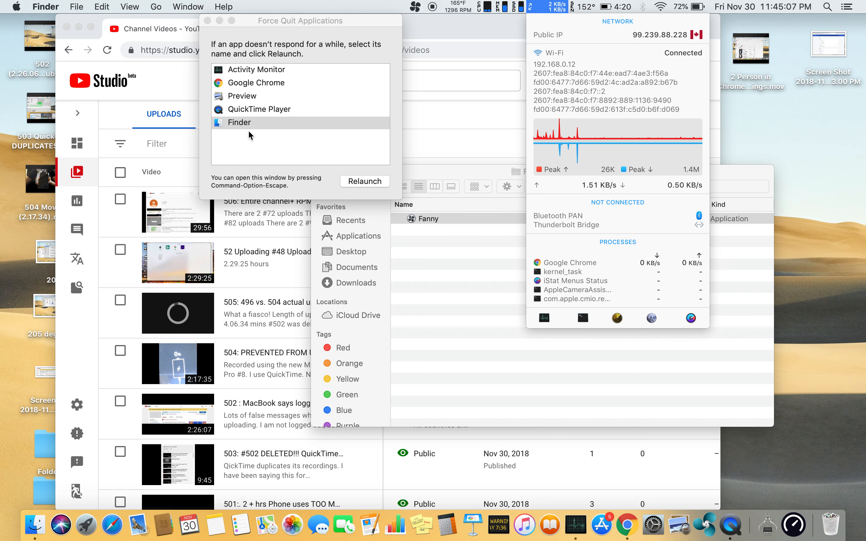
Step: Check the iStat Menus network process list, then return Finder to the Downloads folder
{"action": "left_click", "coordinate": [553, 52]}
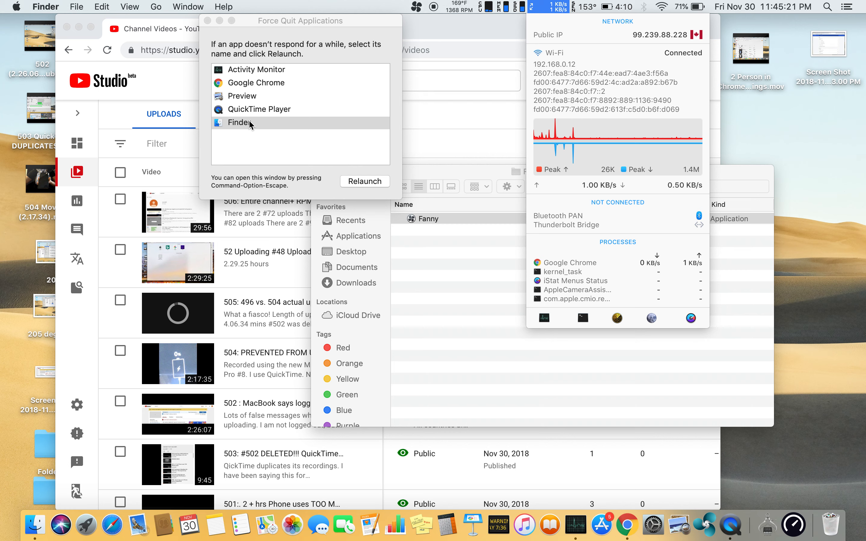
{"action": "mouse_move", "coordinate": [247, 83]}
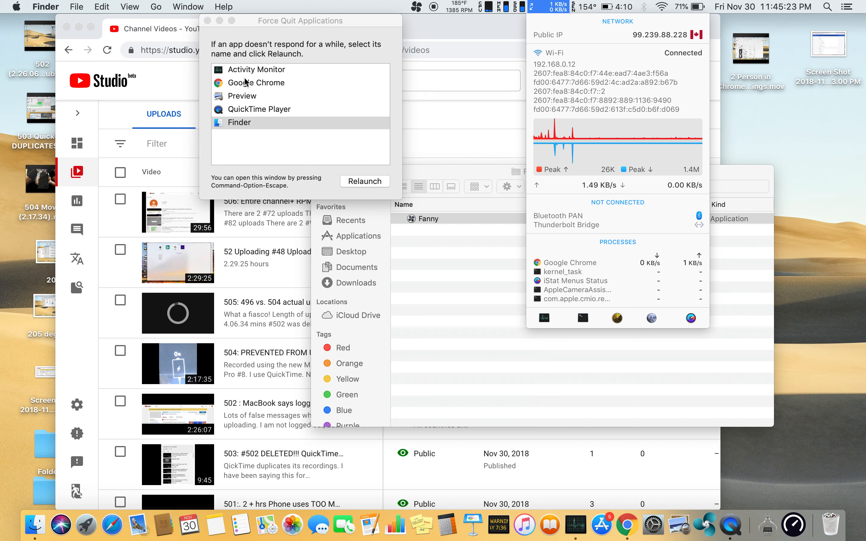
{"action": "mouse_move", "coordinate": [382, 110]}
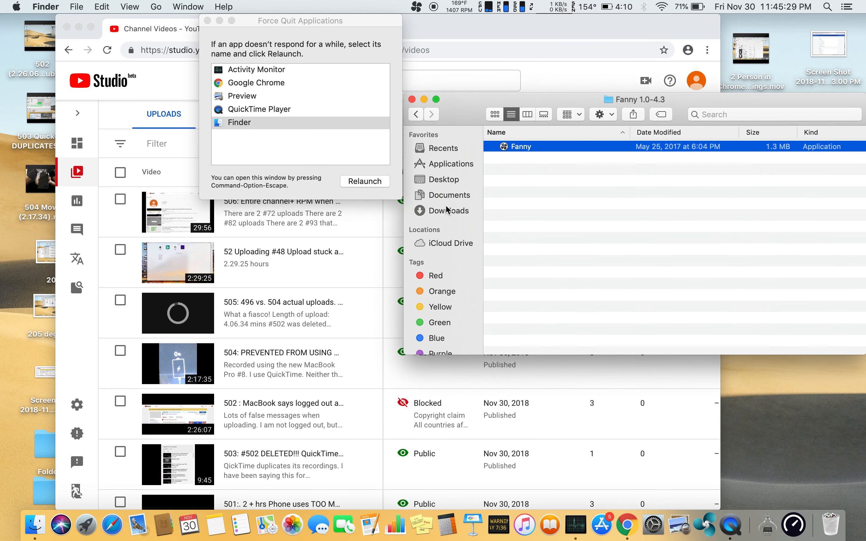
{"action": "left_click", "coordinate": [449, 211]}
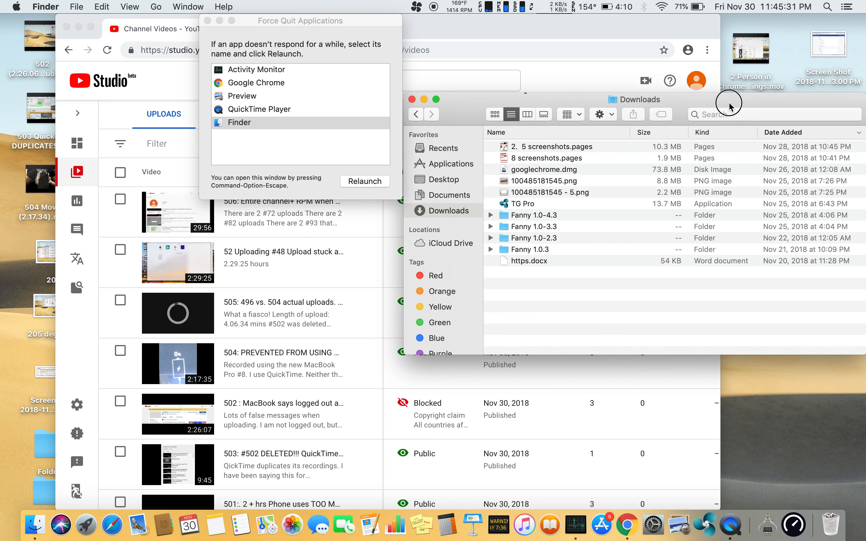